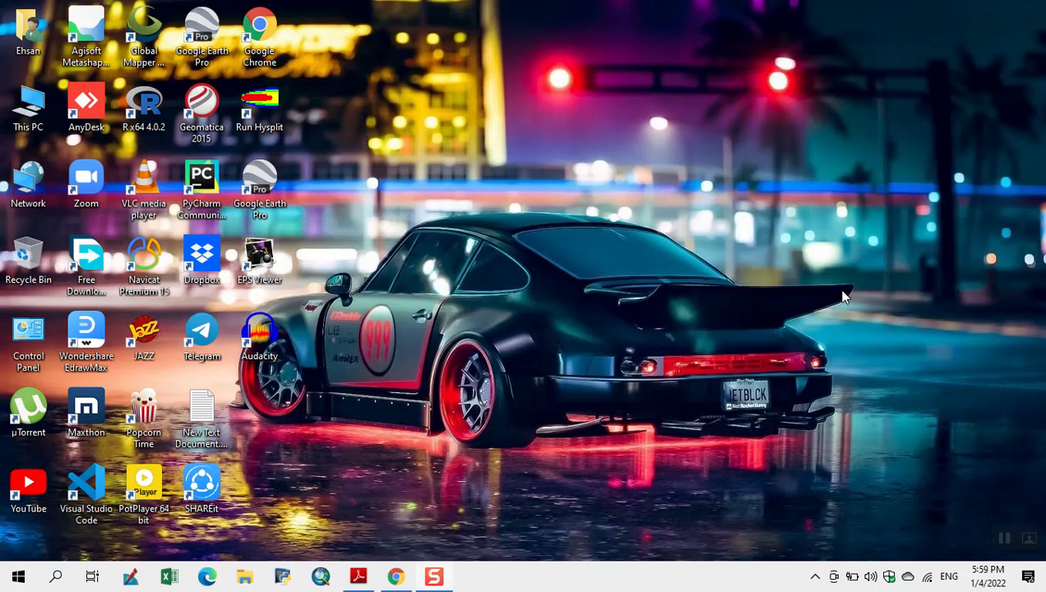
Step: Launch HYSPLIT, maximize its splash window, and open the Release 5.1.0 main menu
double_click(259, 99)
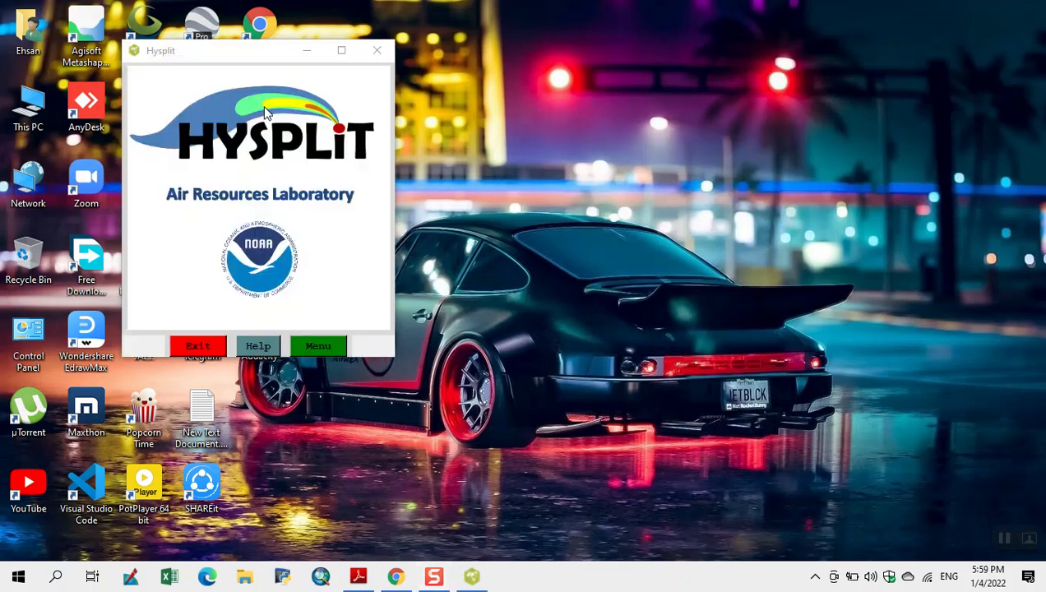
click(340, 50)
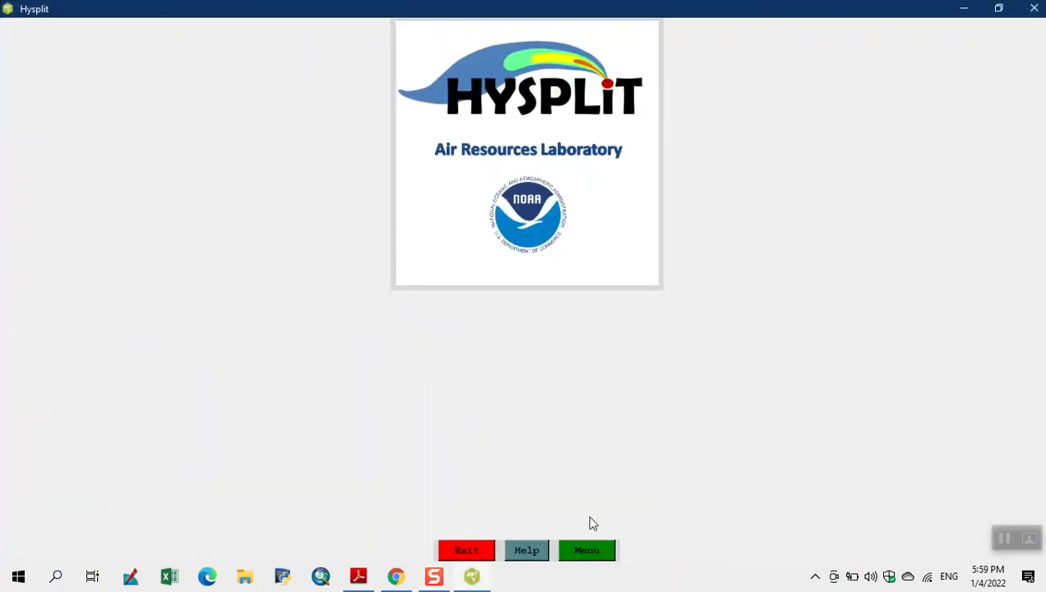
click(587, 551)
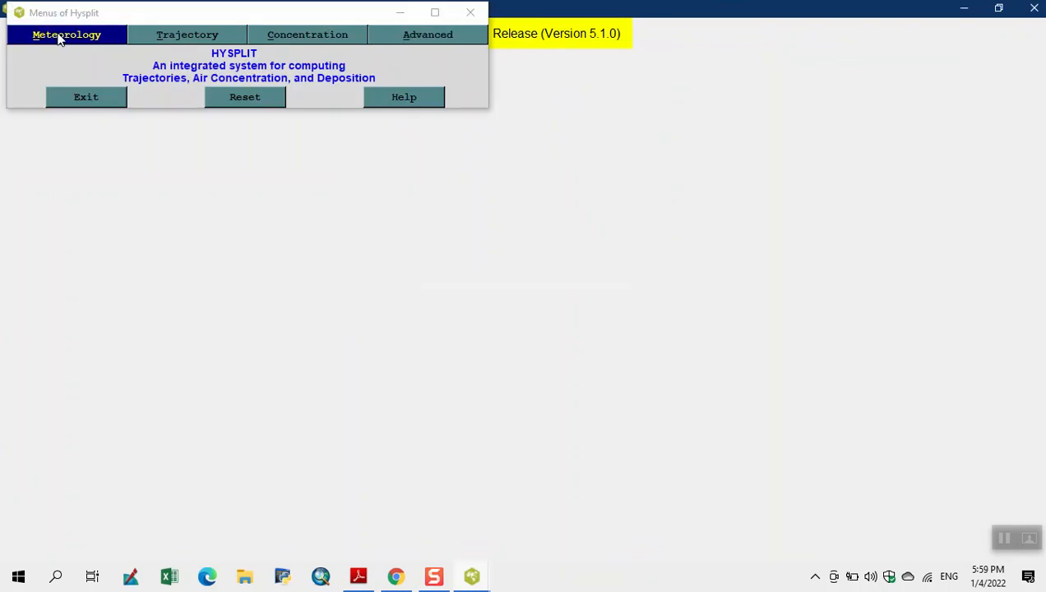
Step: Open the Meteorology section to reveal the ARL Data FTP choices
click(65, 34)
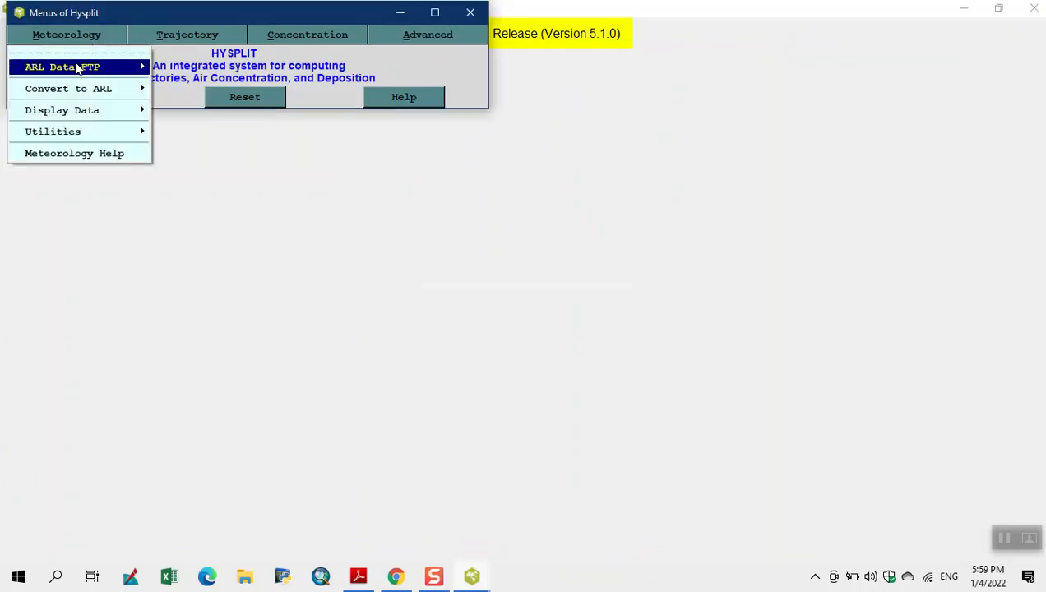
mouse_move(78, 66)
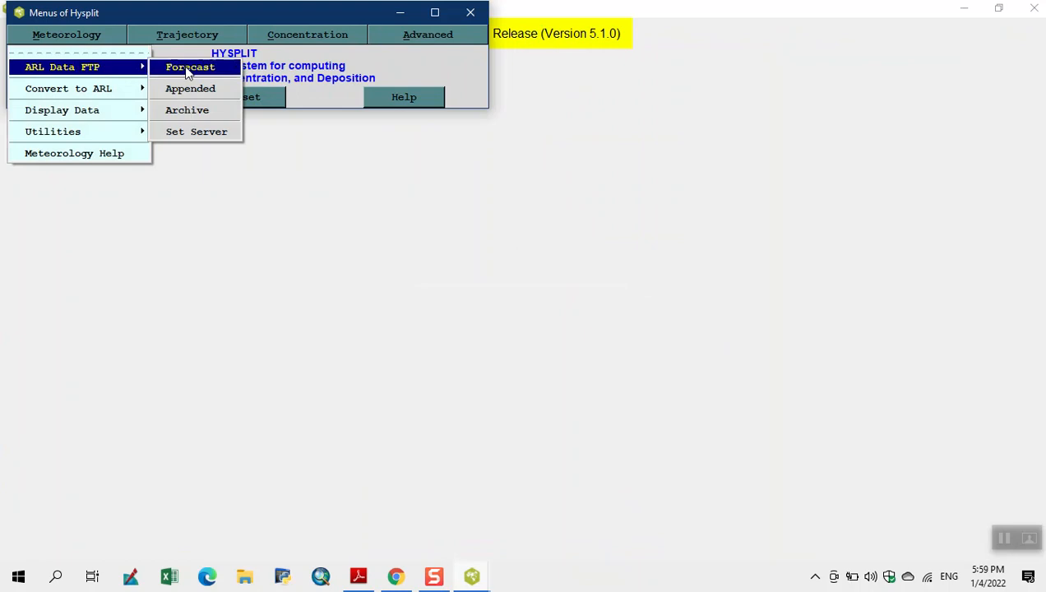
mouse_move(187, 109)
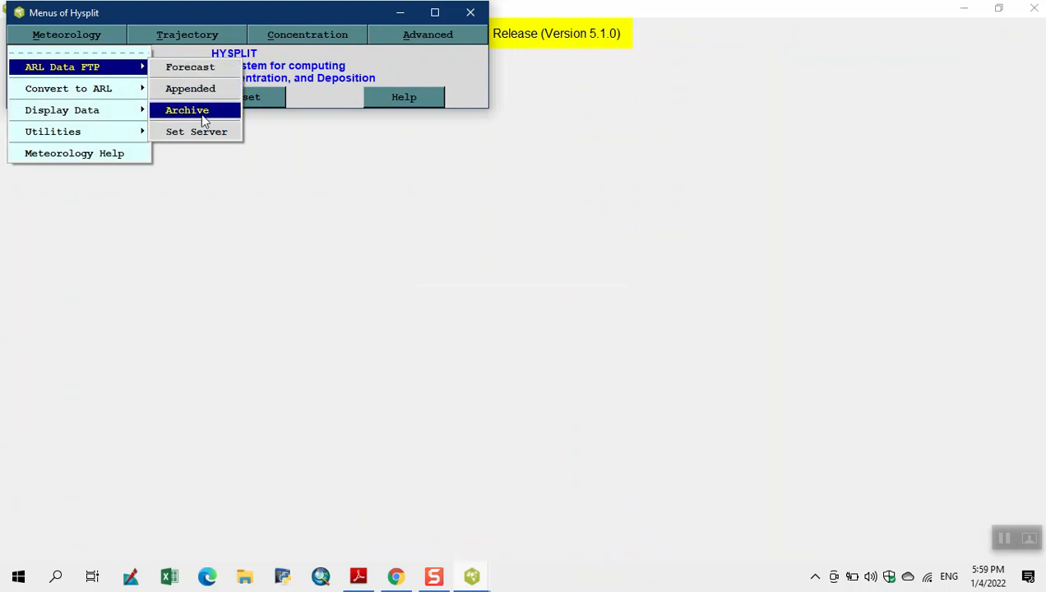
mouse_move(190, 88)
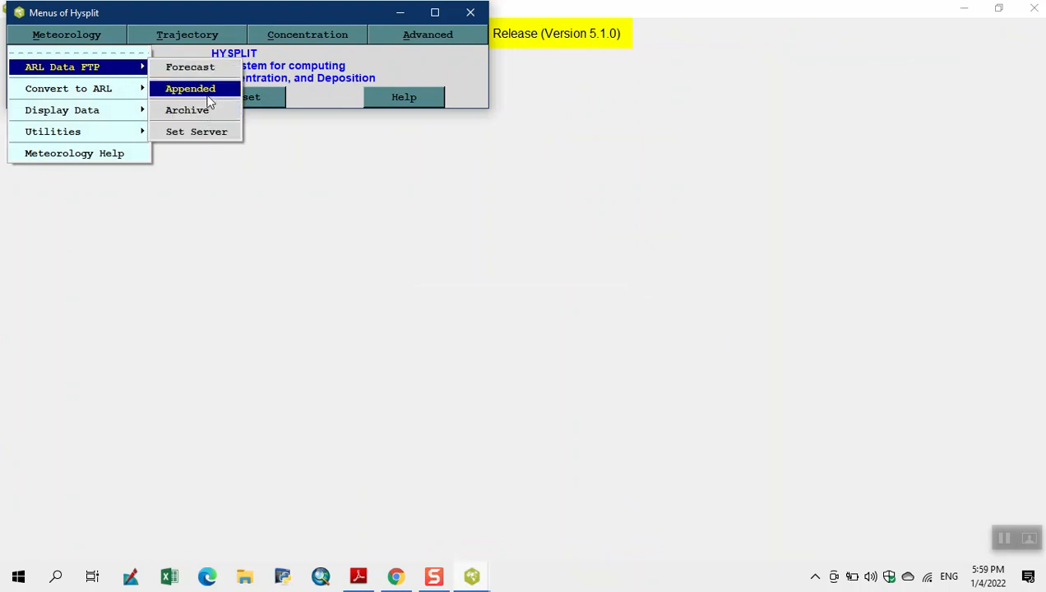
mouse_move(190, 67)
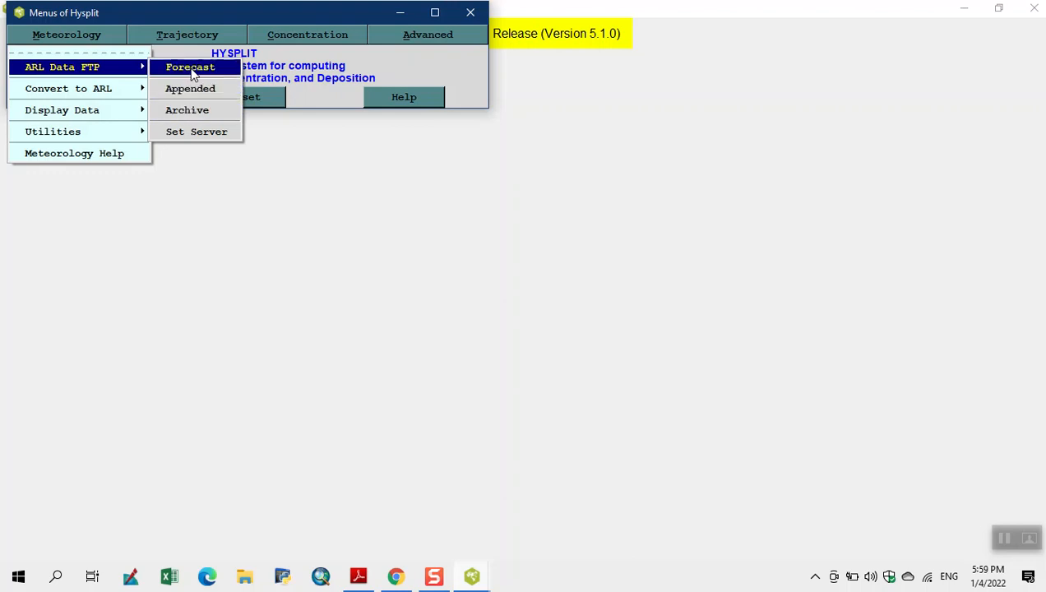
Step: Request the gfslrf forecast file hysplit.t06z.gfslrf from the ARL FTP server
click(190, 66)
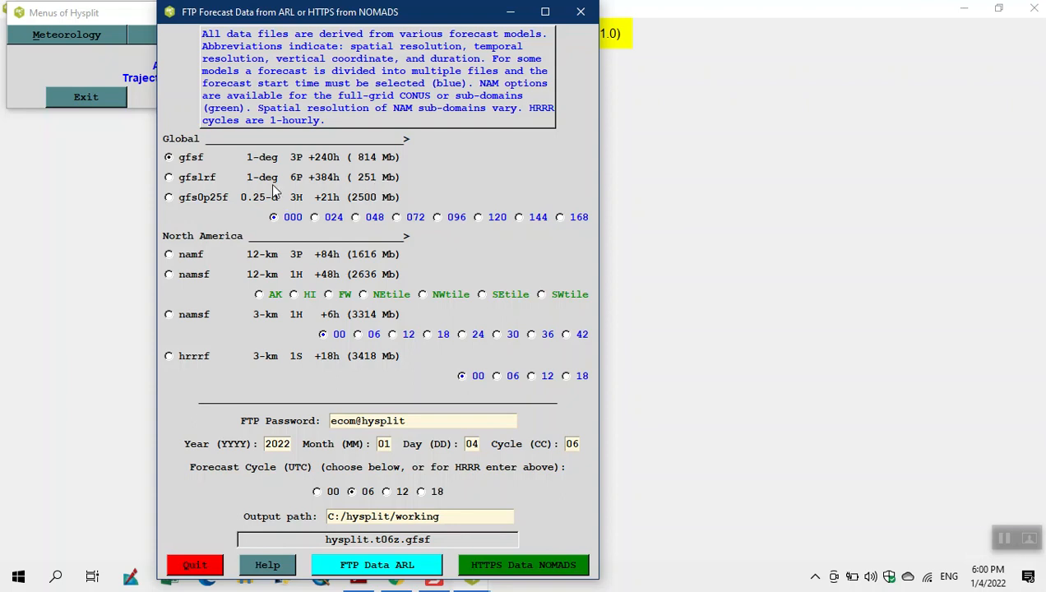
mouse_move(312, 175)
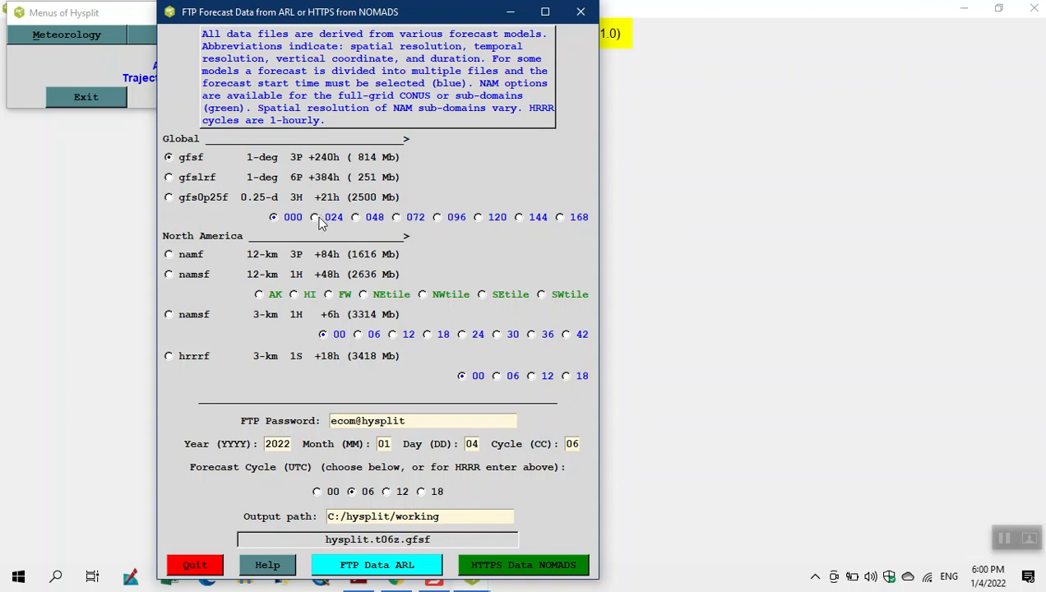
mouse_move(459, 82)
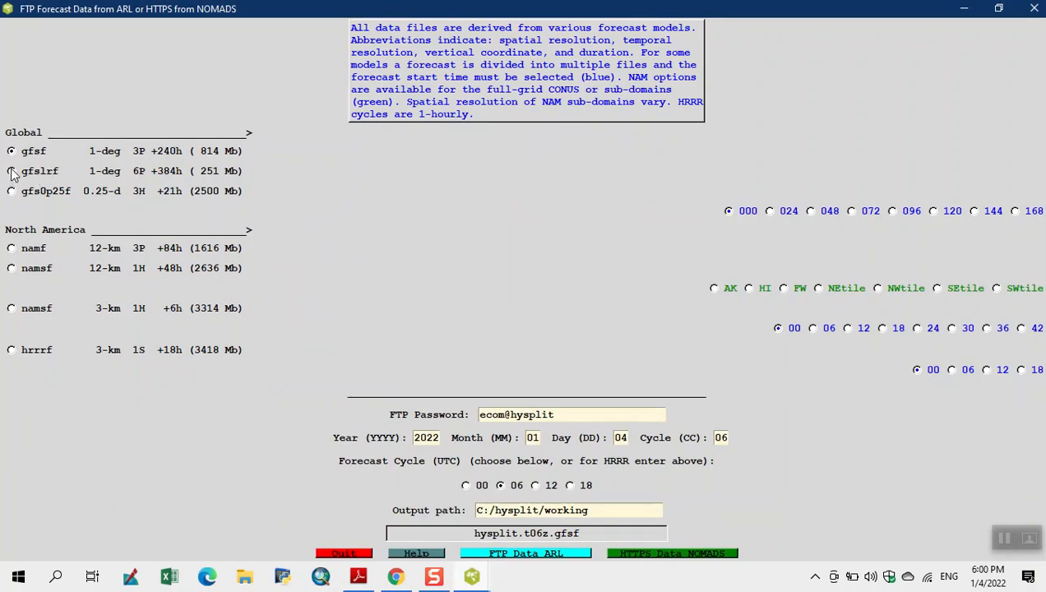
click(11, 171)
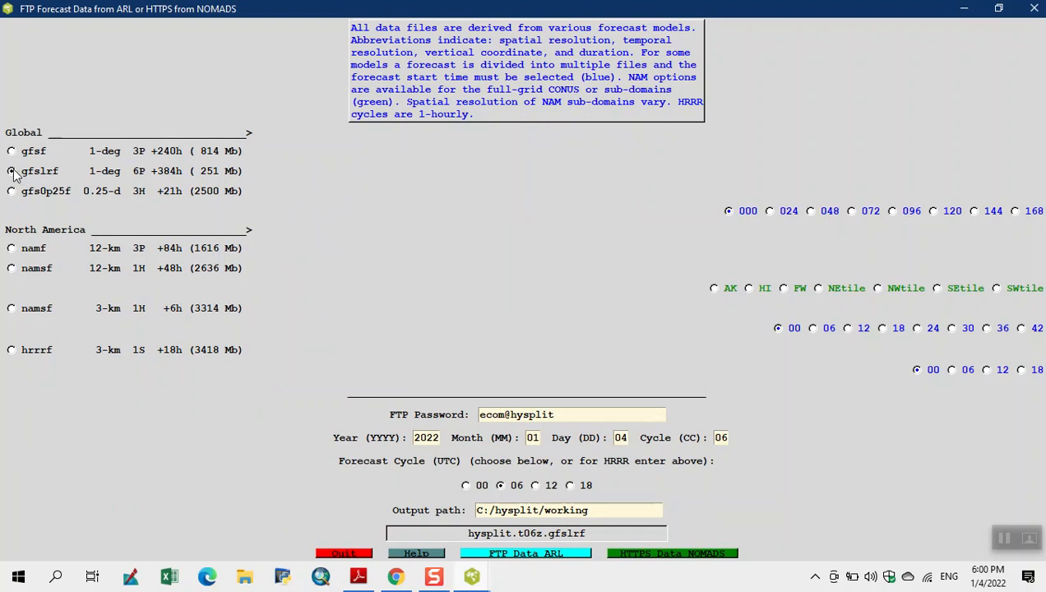
click(12, 170)
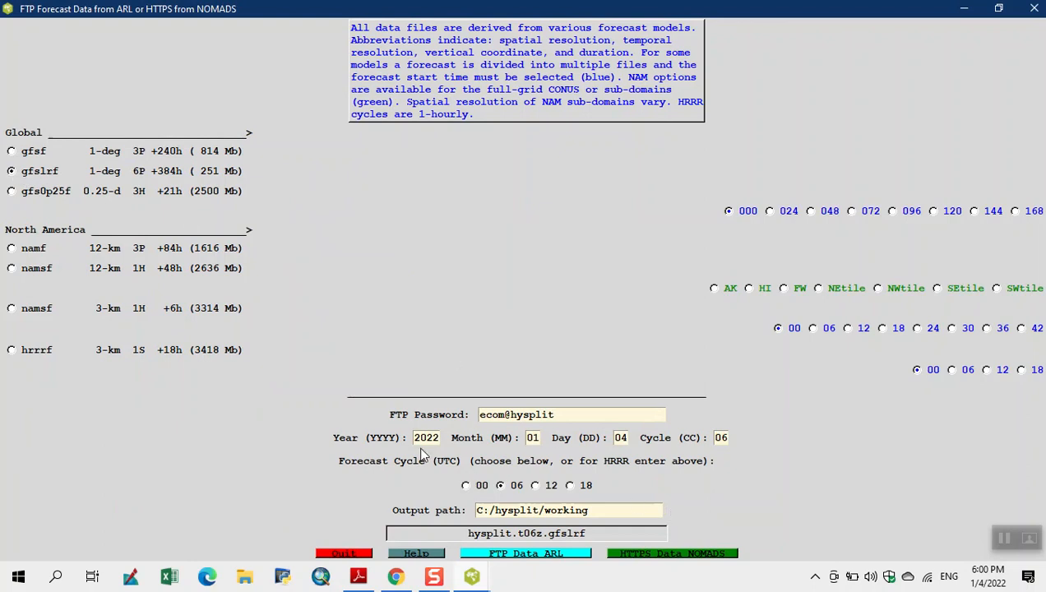
mouse_move(584, 455)
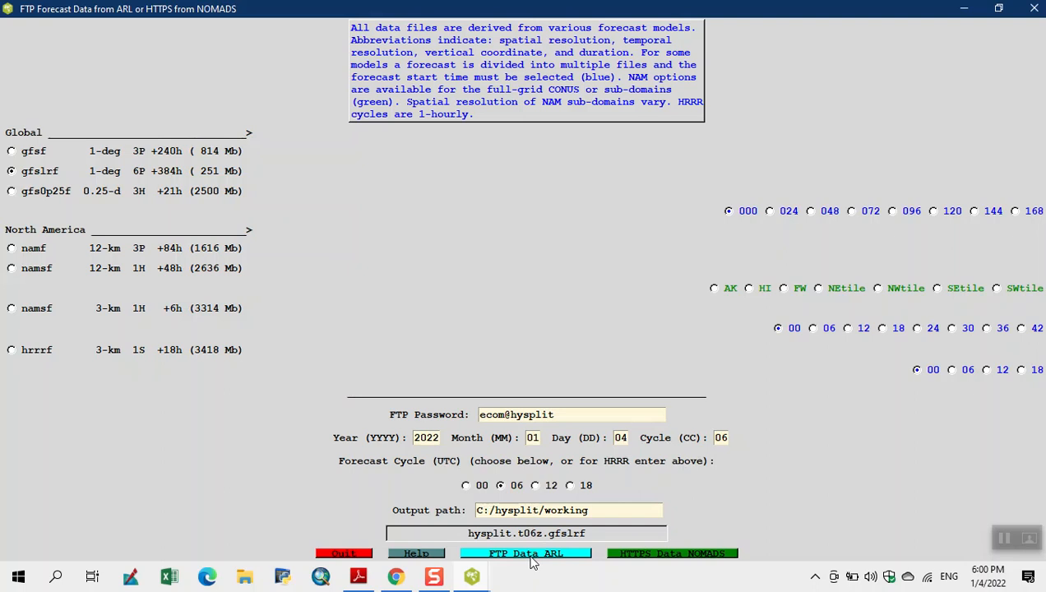
click(525, 553)
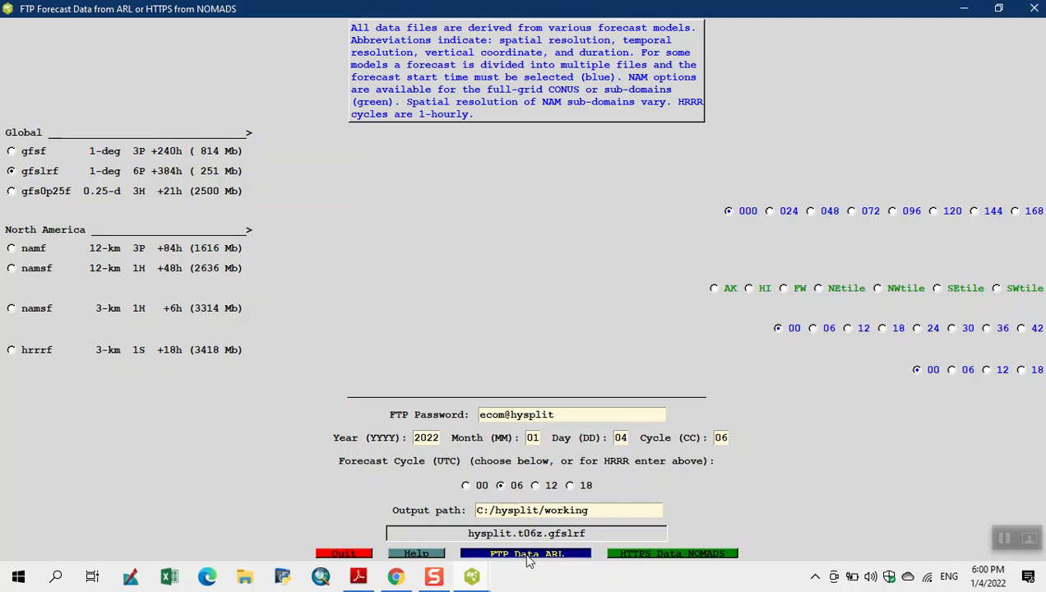
click(525, 553)
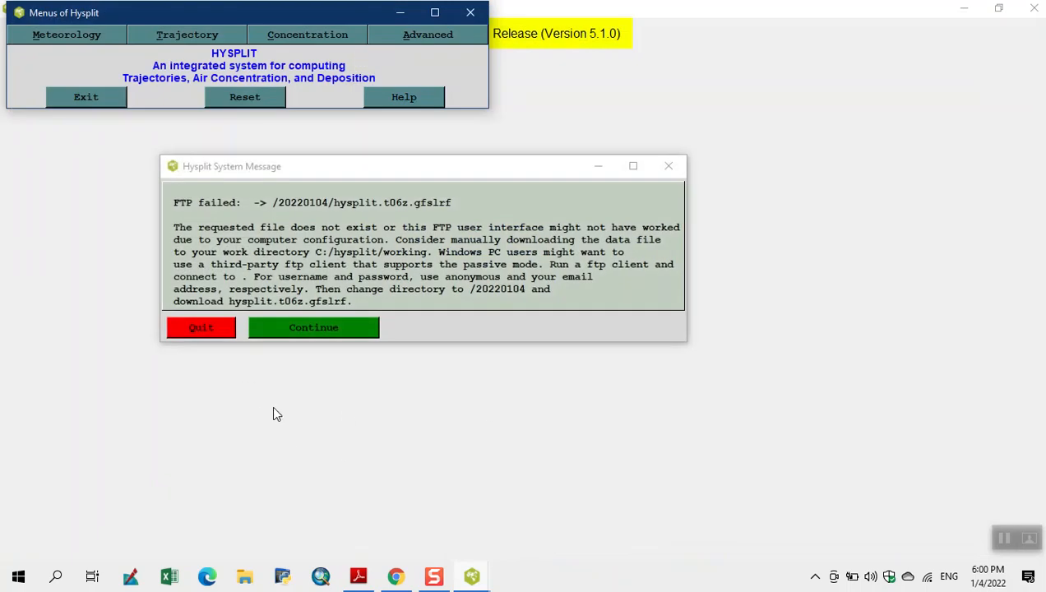
mouse_move(329, 370)
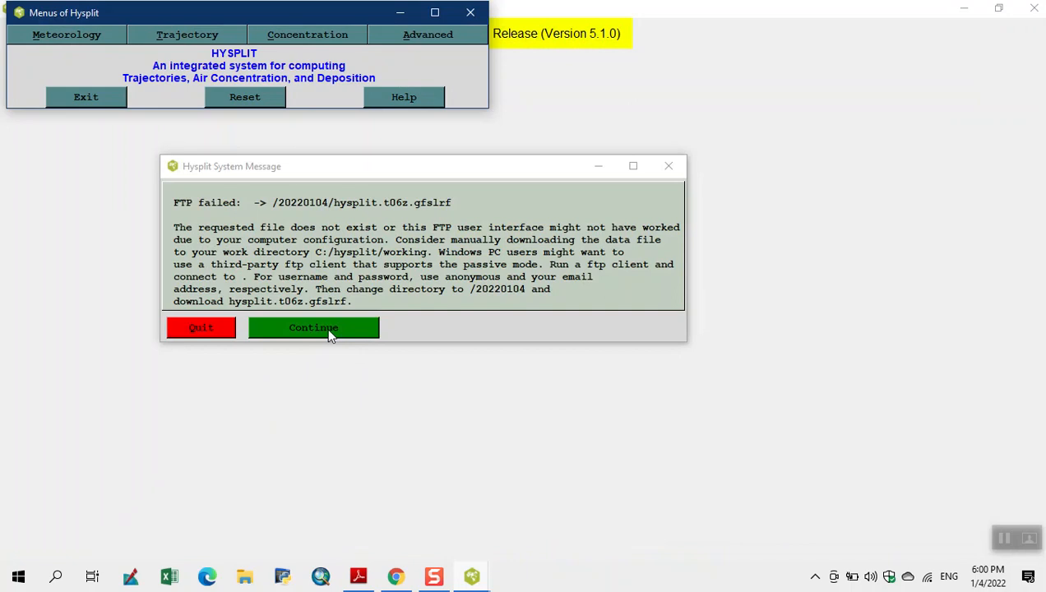
Step: Dismiss the FTP failure message about the missing gfslrf file
click(313, 327)
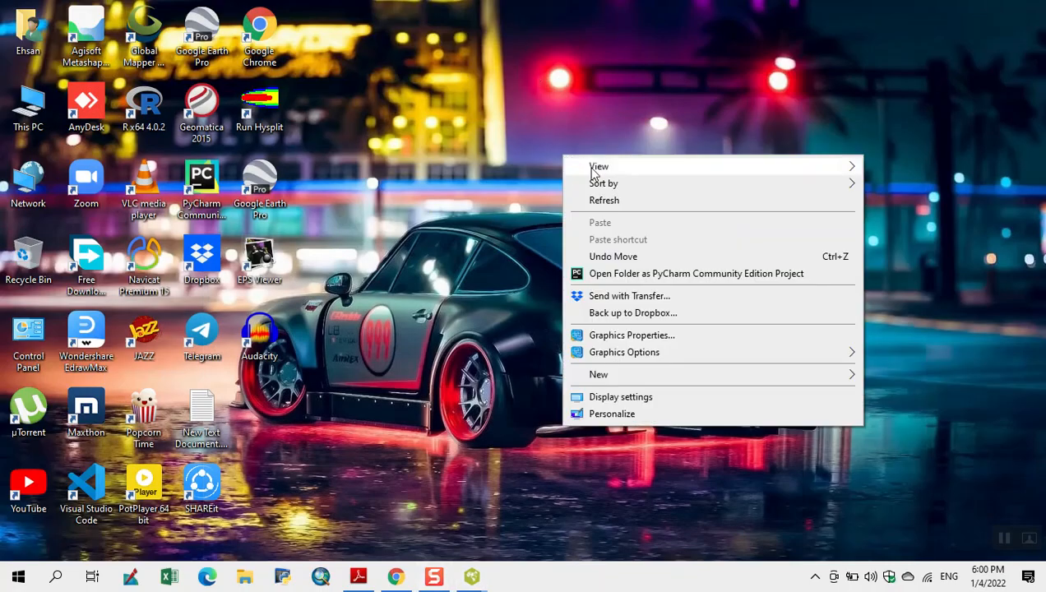
Step: Open Cheat_Sheet_2020.pdf and follow its met data website link to NOAA READY
click(603, 200)
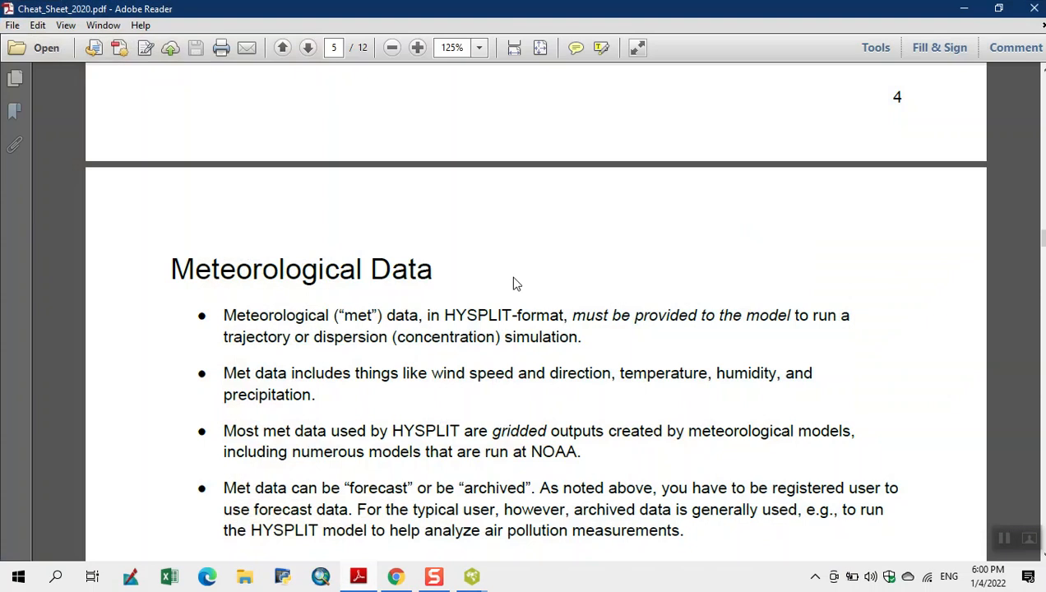
scroll(down, 3)
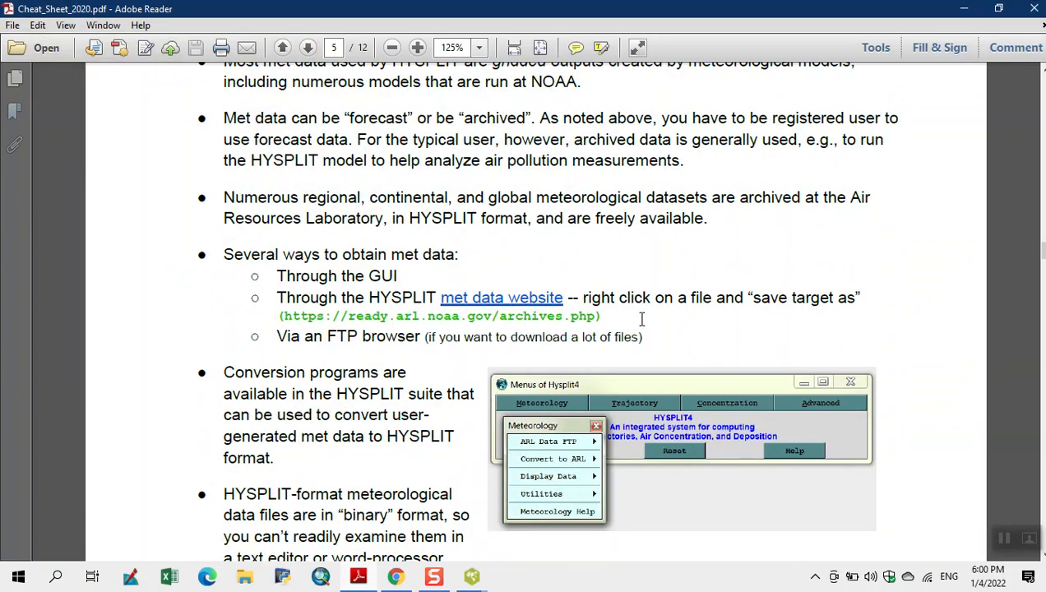
mouse_move(501, 297)
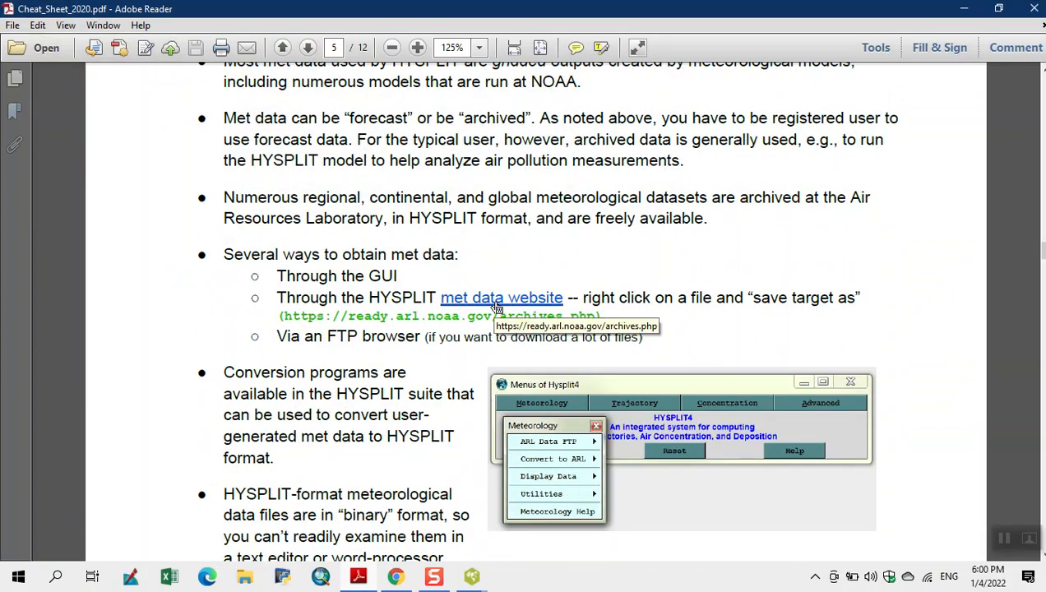
click(501, 297)
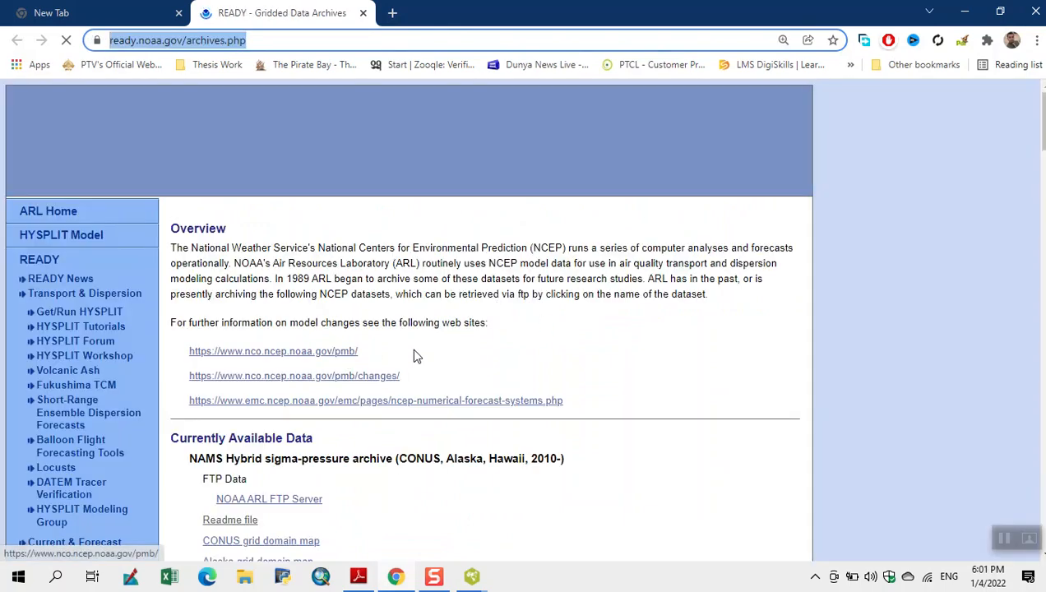
Step: Scroll the Gridded Data Archives page to the NAMS archive's FTP server link, then reveal the desktop
scroll(down, 3)
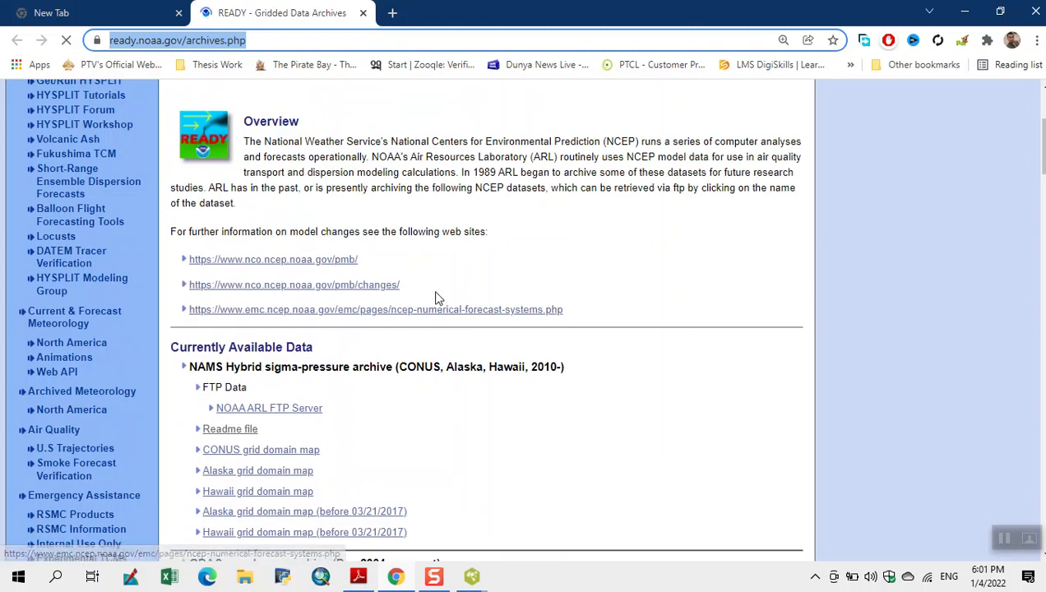
scroll(down, 3)
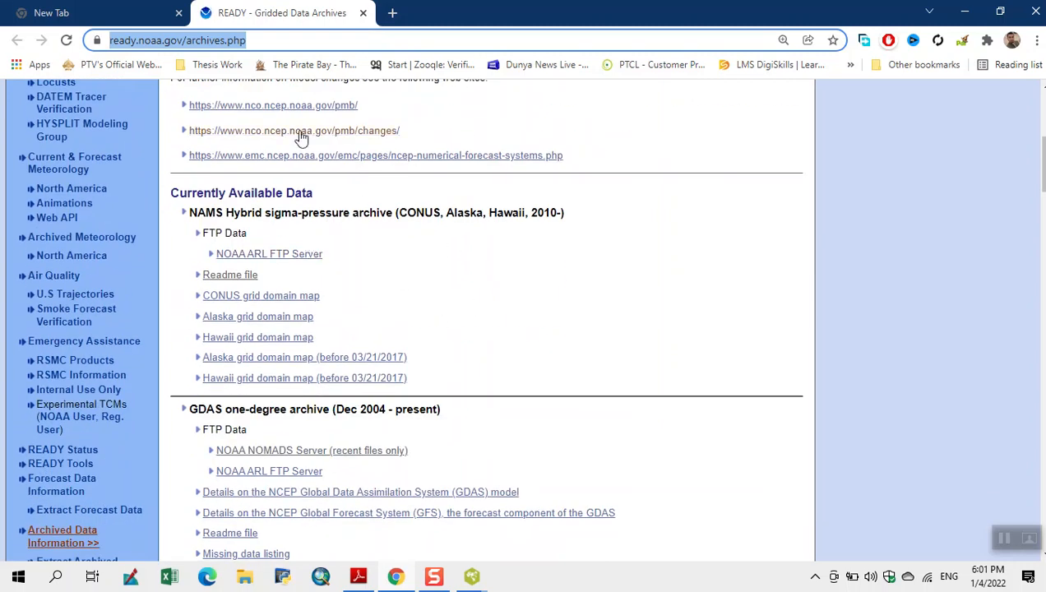
mouse_move(333, 234)
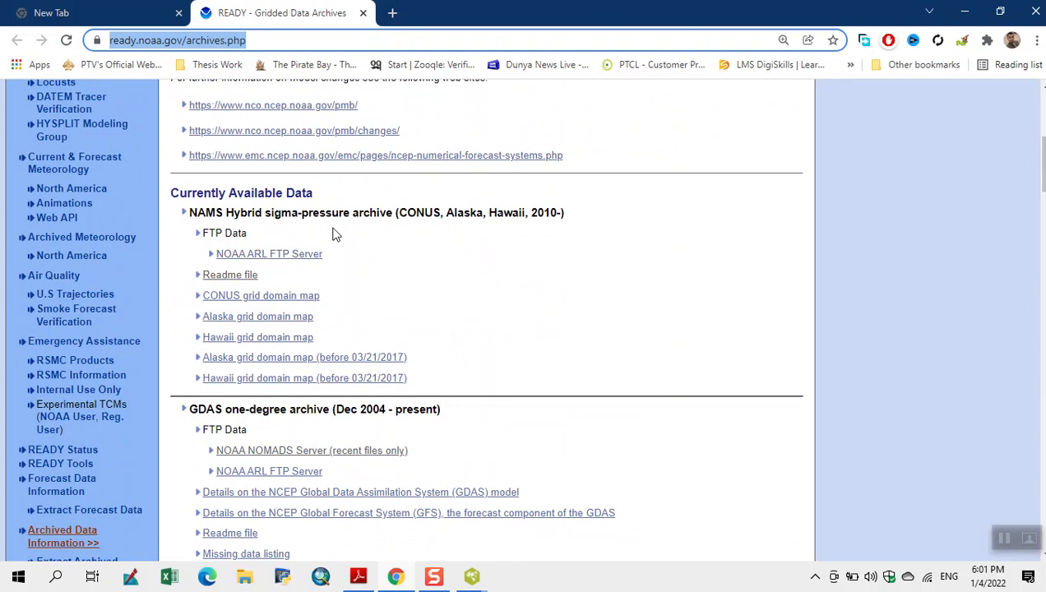
mouse_move(248, 198)
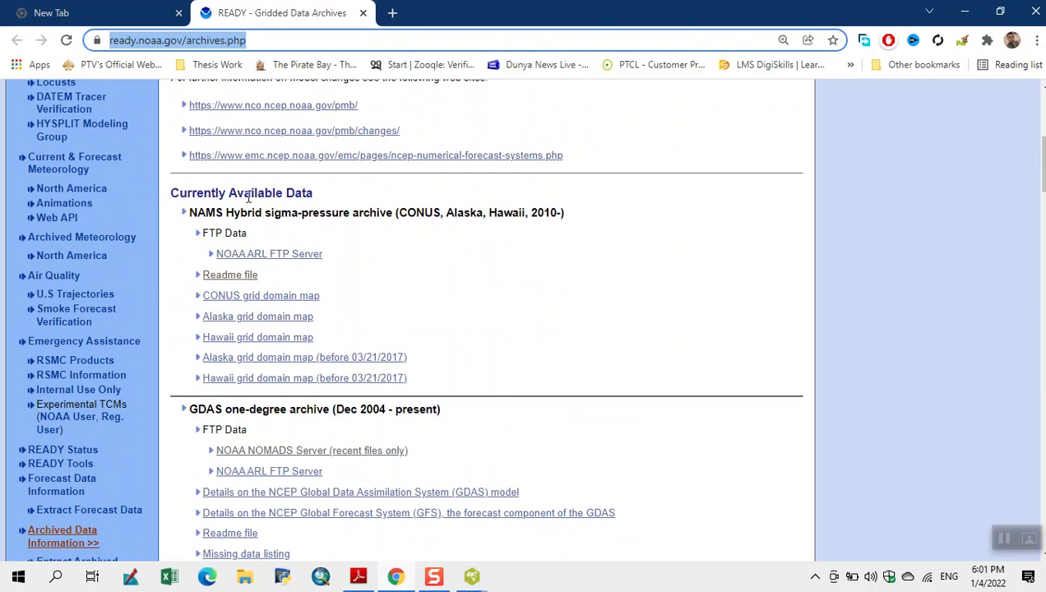
scroll(down, 3)
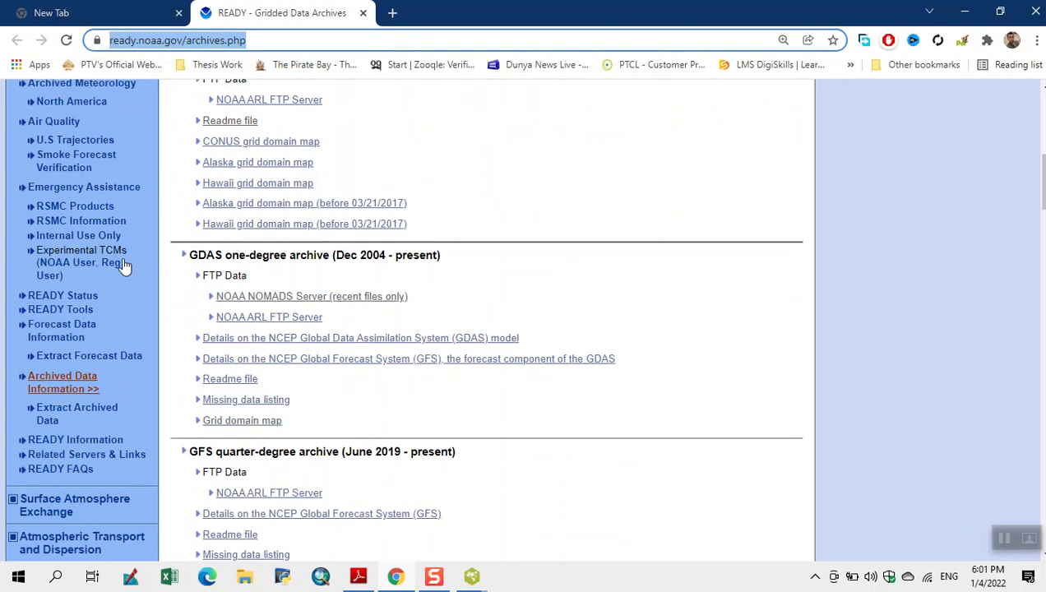
scroll(down, 3)
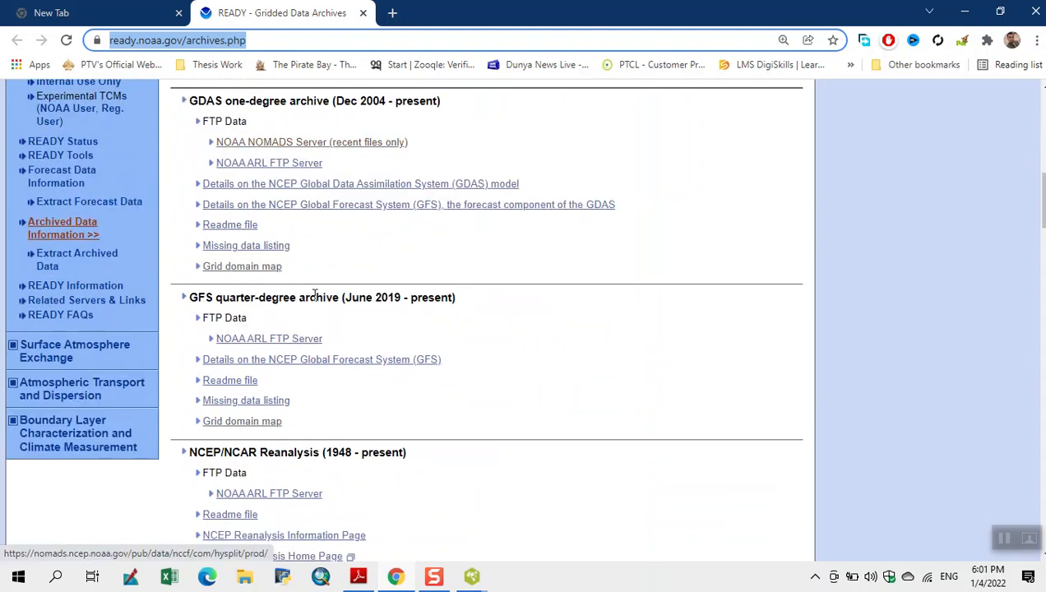
scroll(down, 3)
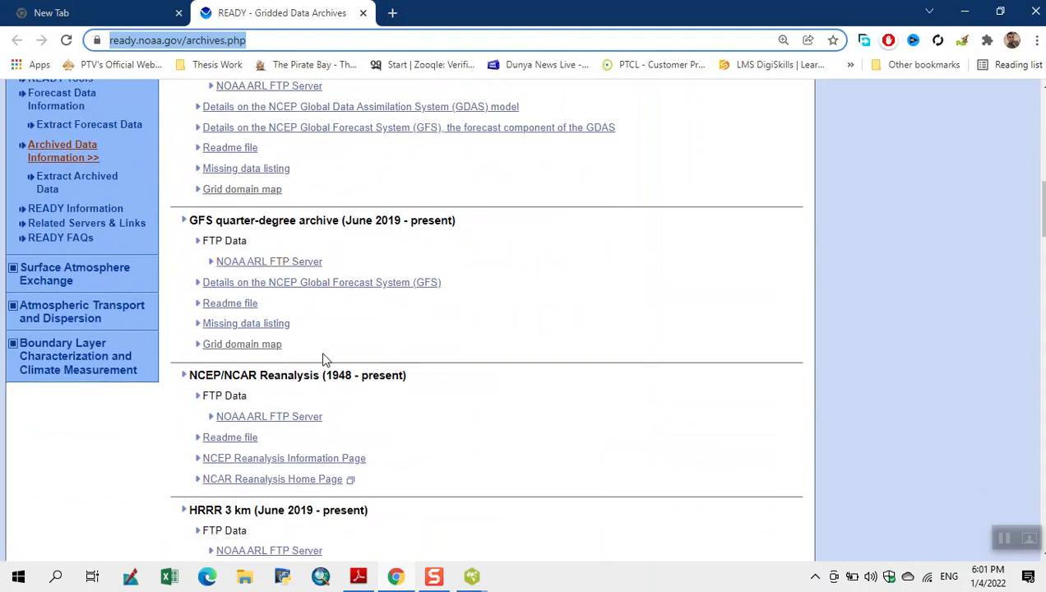
scroll(down, 3)
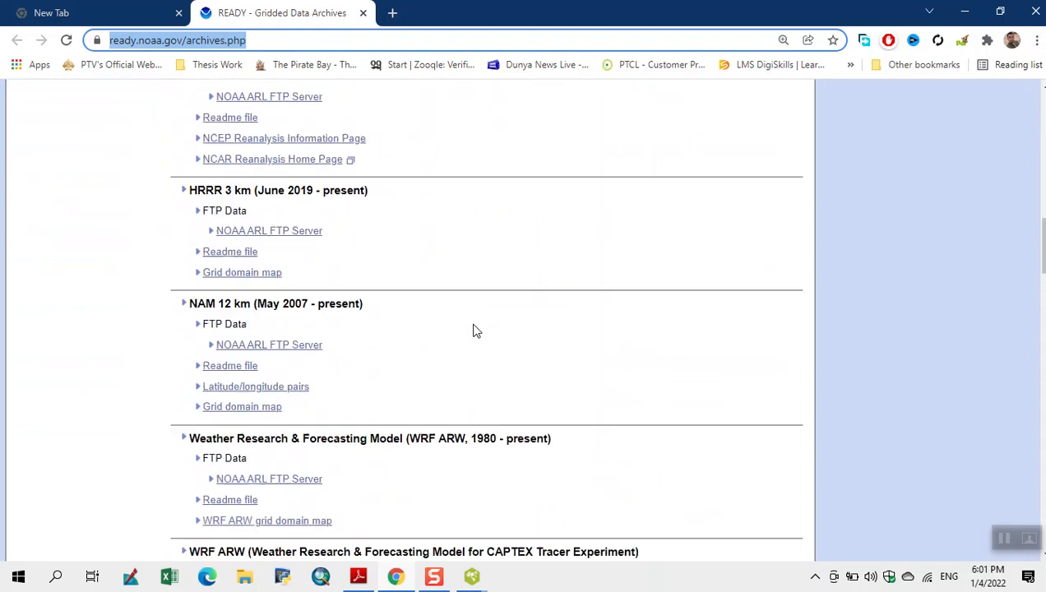
scroll(up, 3)
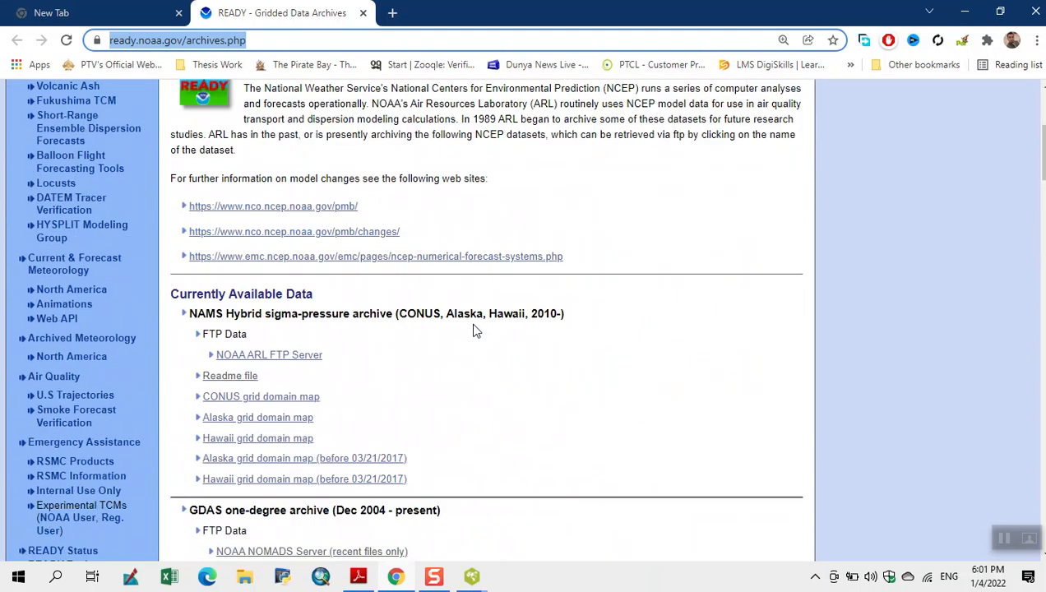
scroll(down, 3)
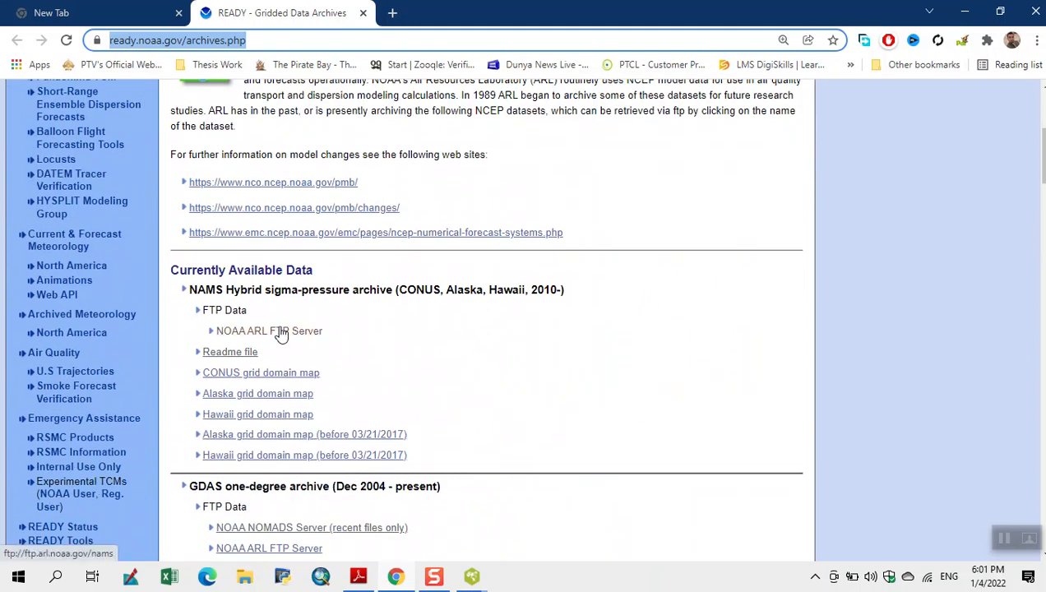
scroll(down, 3)
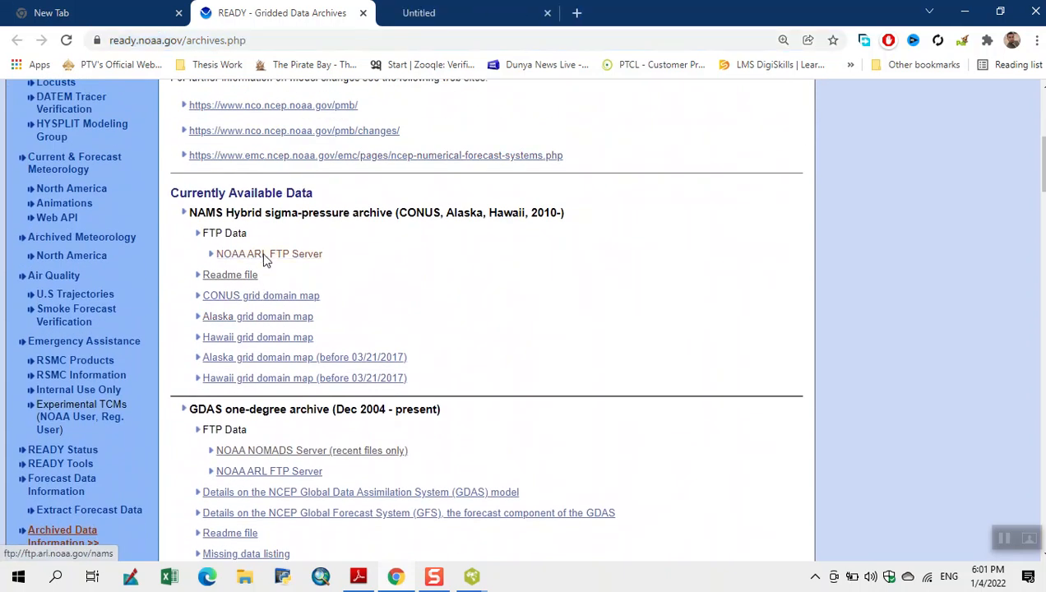
click(358, 575)
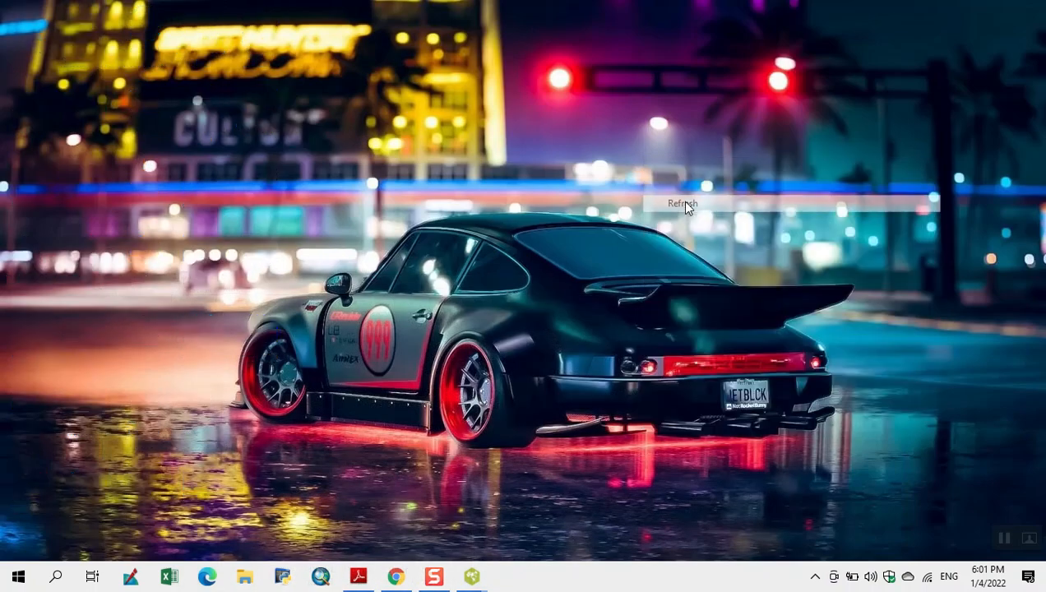
Step: Refresh the Windows desktop
click(681, 203)
text(com)
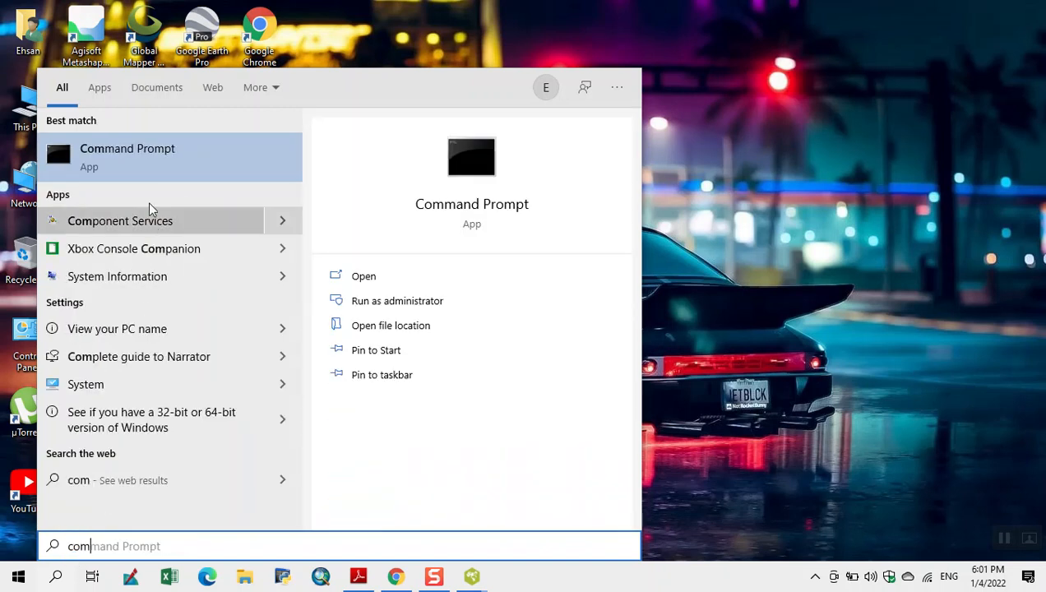
Step: Open an administrator Command Prompt and run wget
click(397, 300)
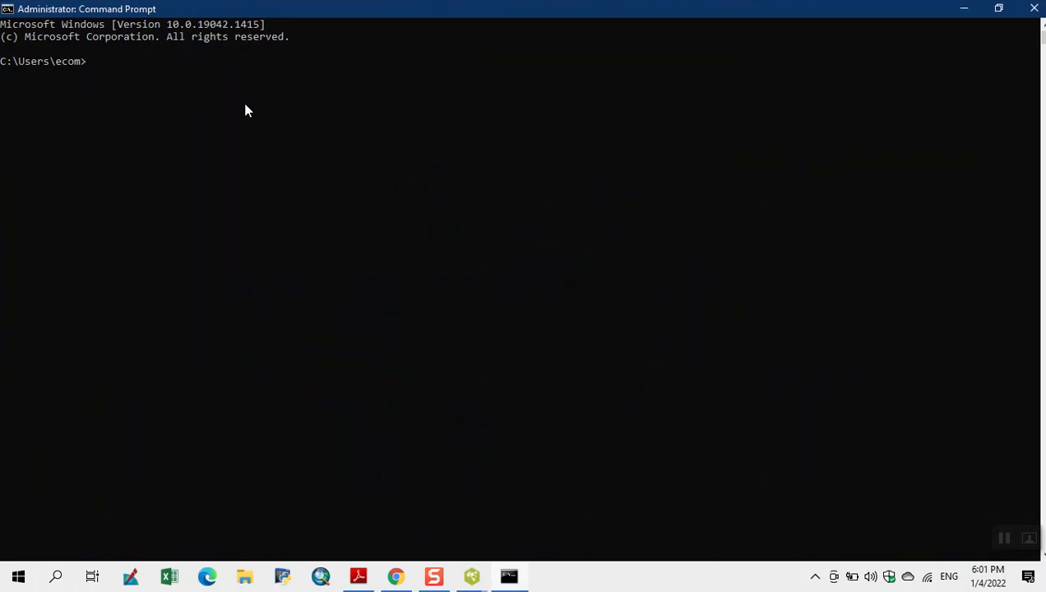
text(we)
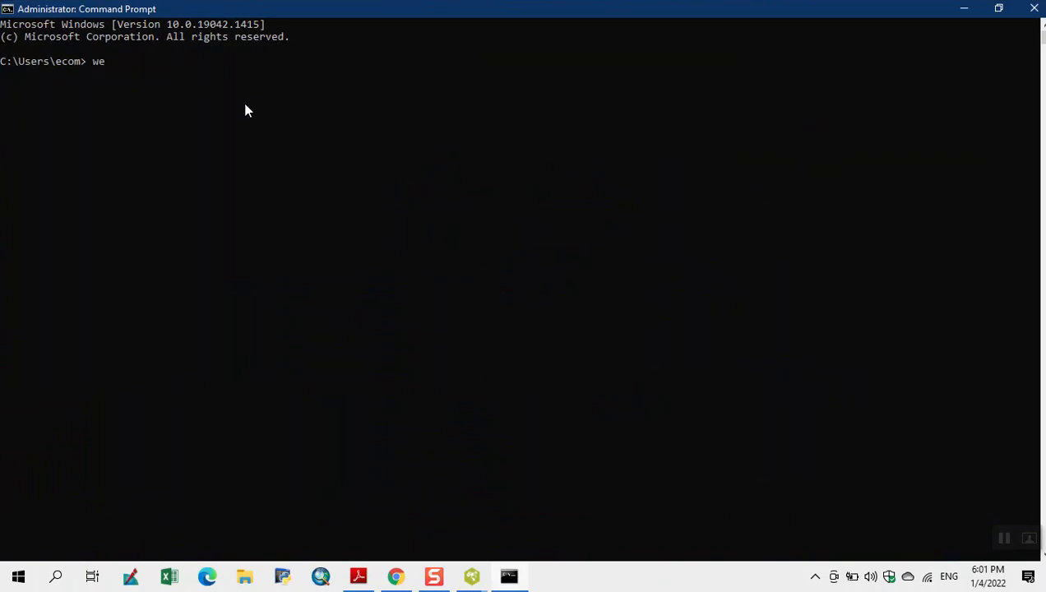
text(get)
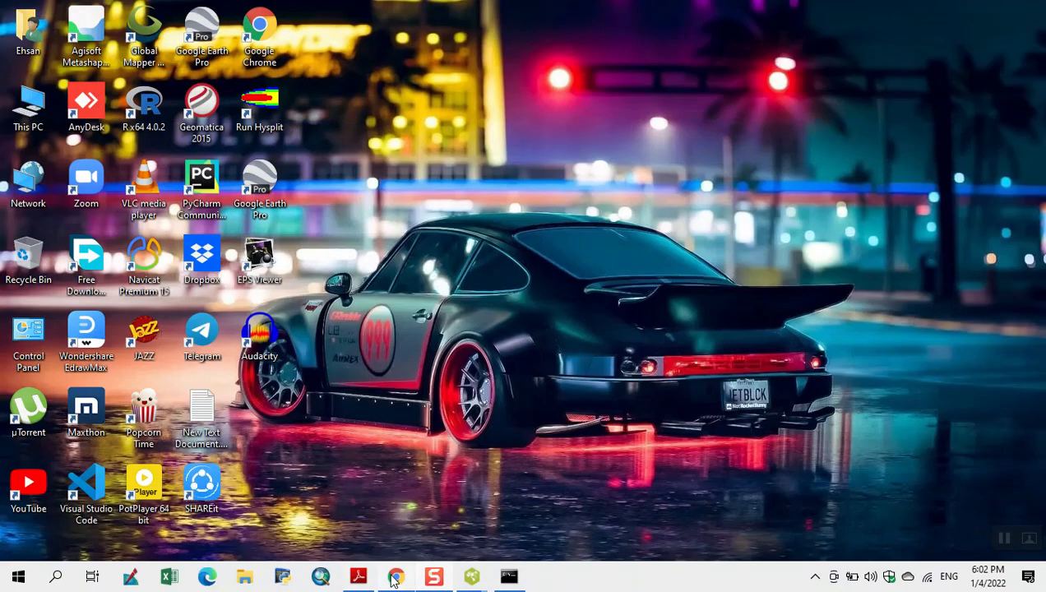
Step: Run wget ftp://ftp.arl.noaa.gov/nams in the Command Prompt
click(508, 576)
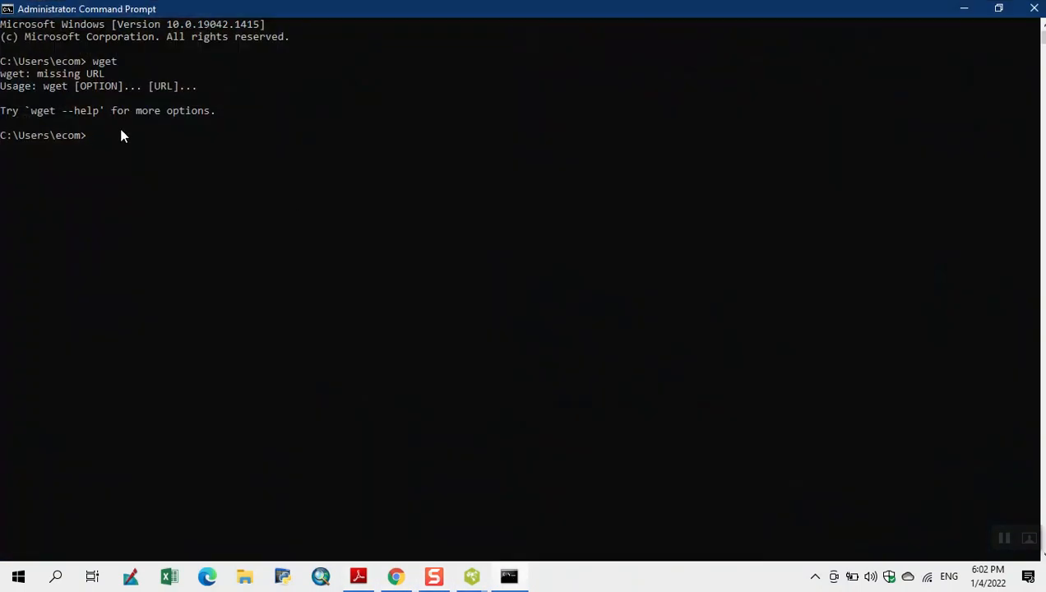
text(wget)
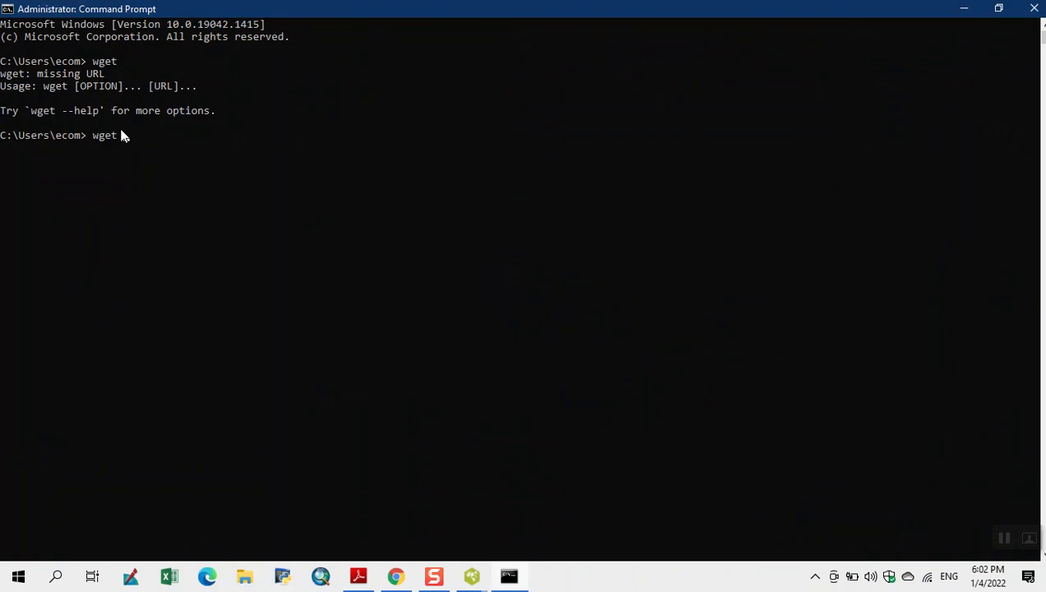
text(ftp://ftp.arl.noaa.gov/nams)
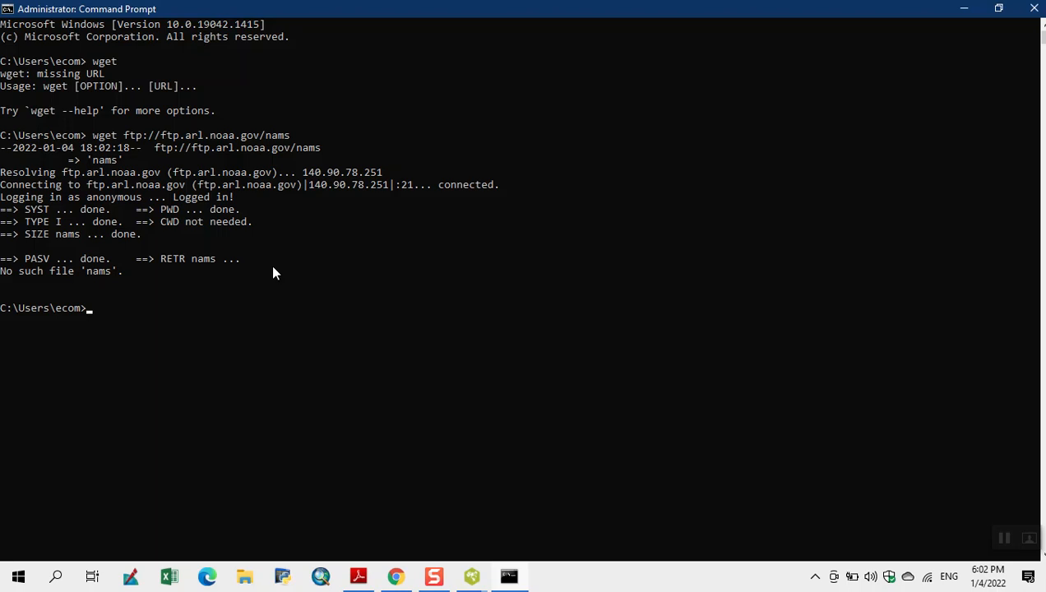
mouse_move(126, 152)
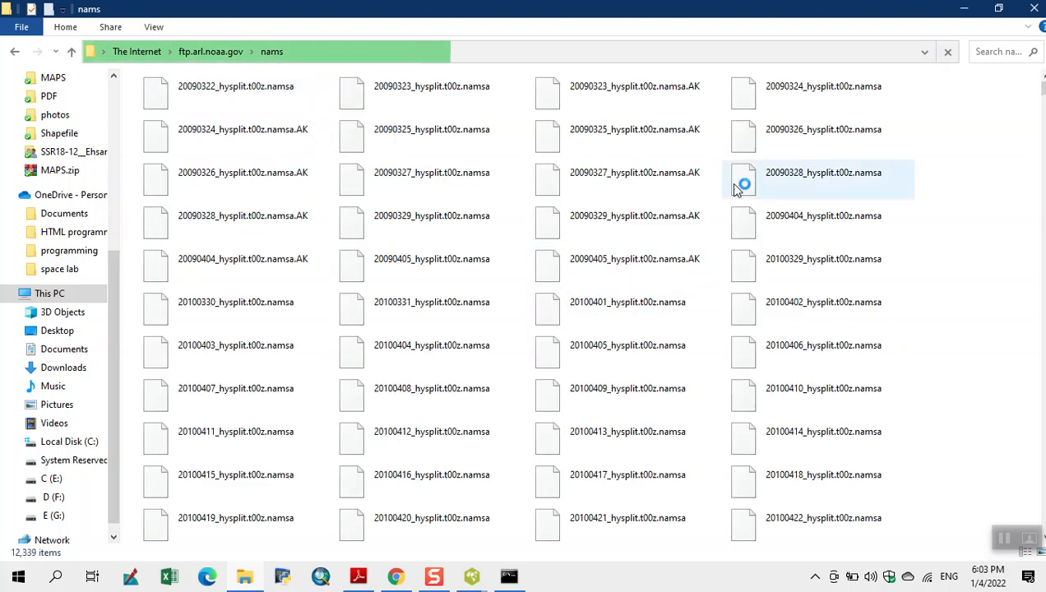
Step: Copy 20100828_hysplit.t00z.namsa.HI from the nams FTP folder, then go to E (G:)
scroll(down, 3)
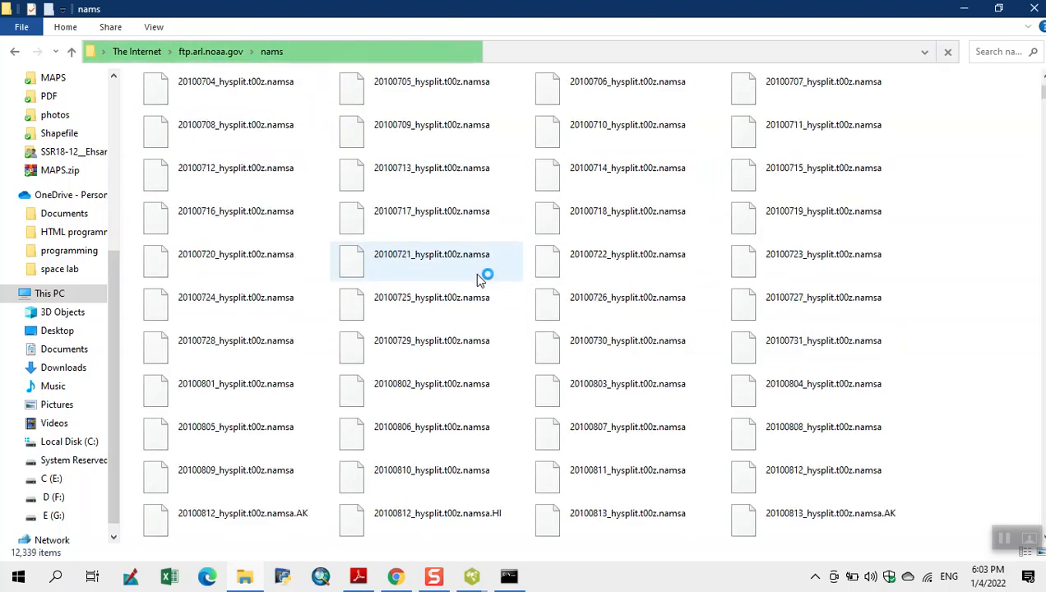
scroll(down, 3)
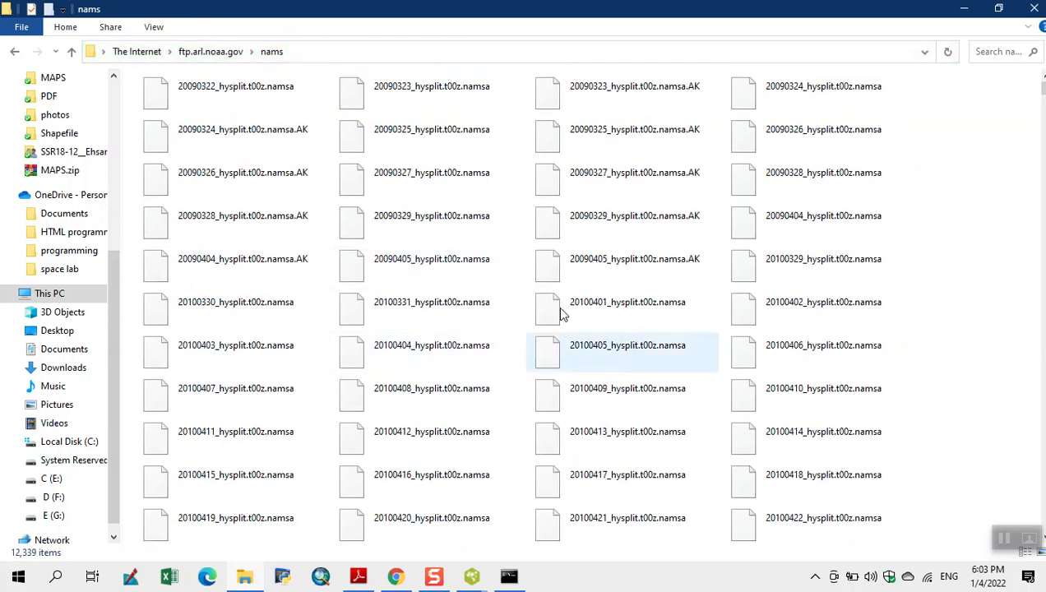
scroll(down, 3)
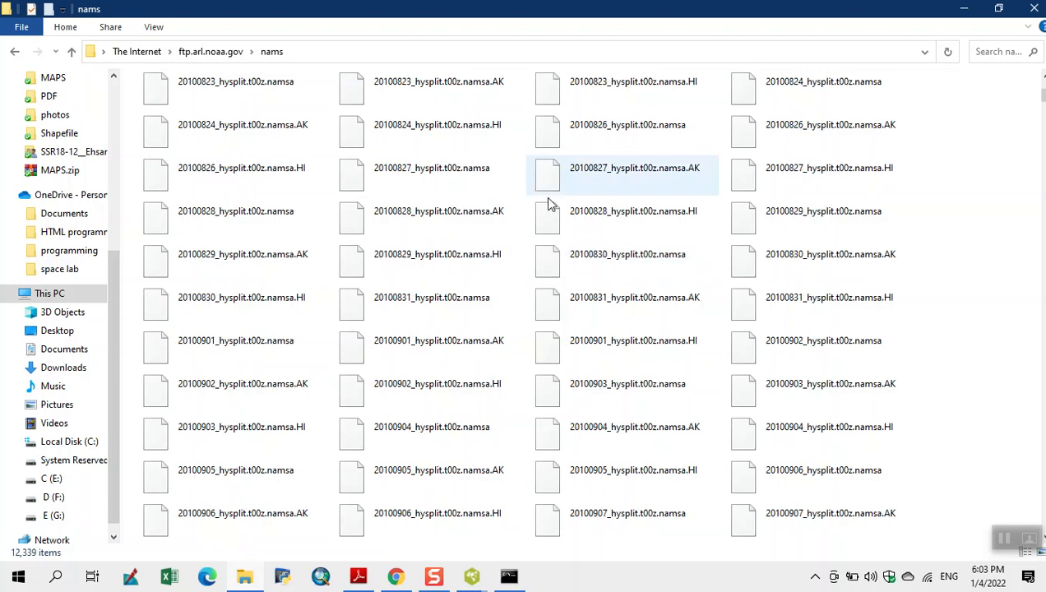
right_click(632, 211)
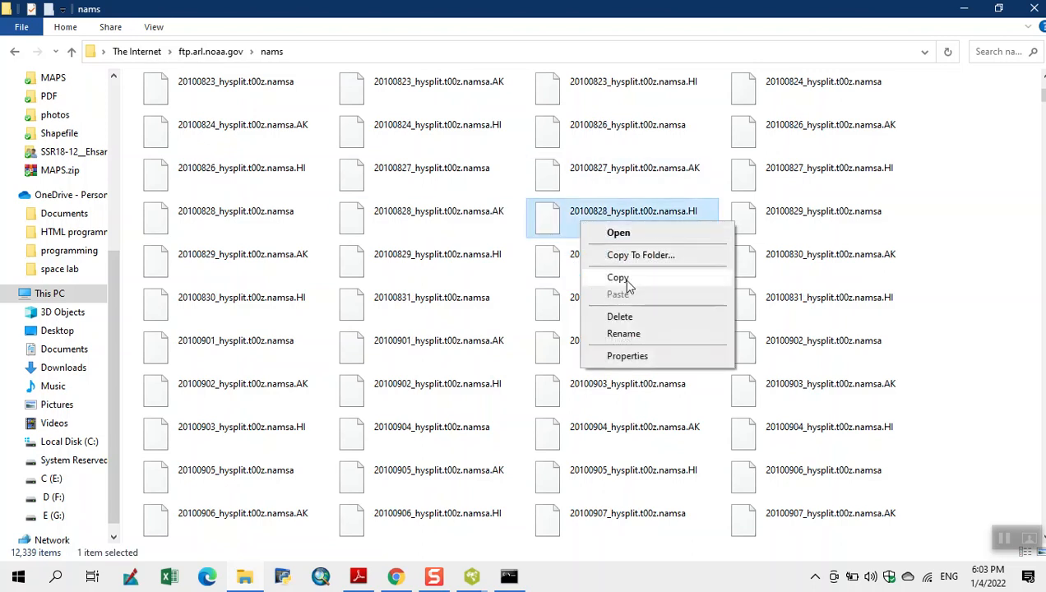
click(617, 277)
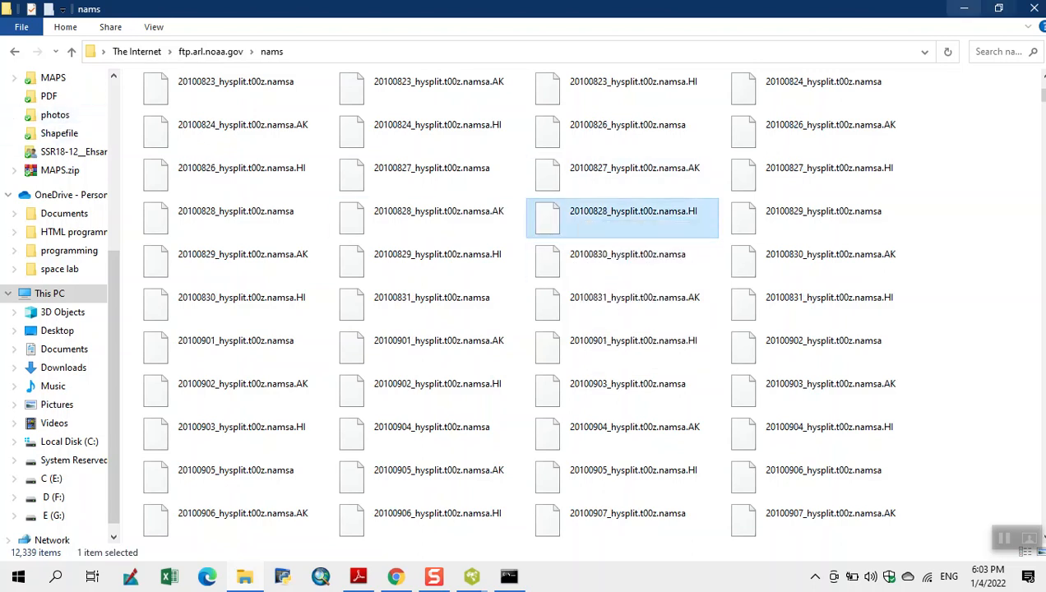
click(49, 293)
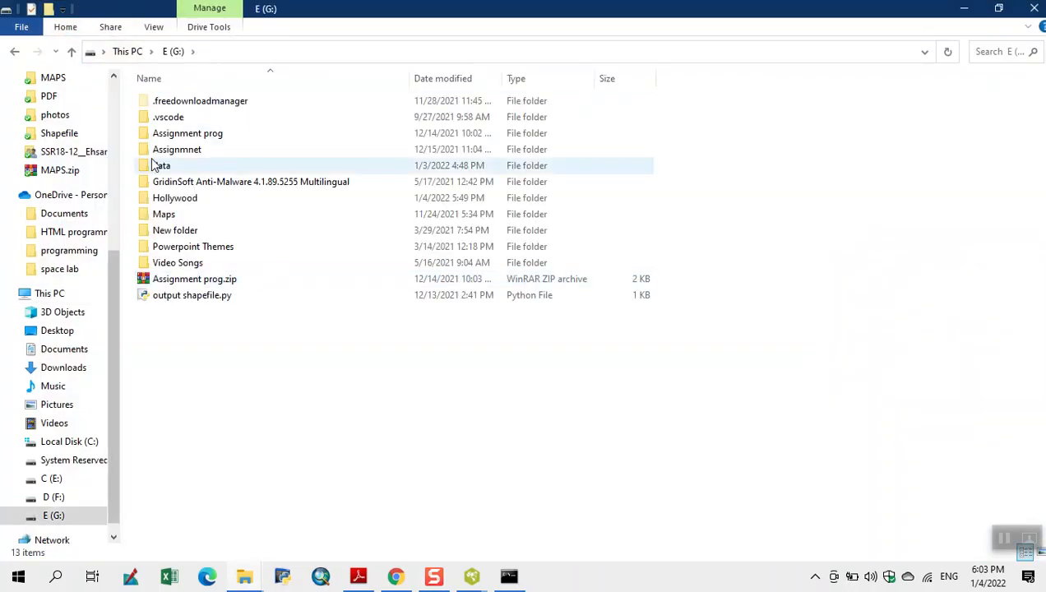
Step: Paste the copied HI file into the G:\data folder
double_click(161, 166)
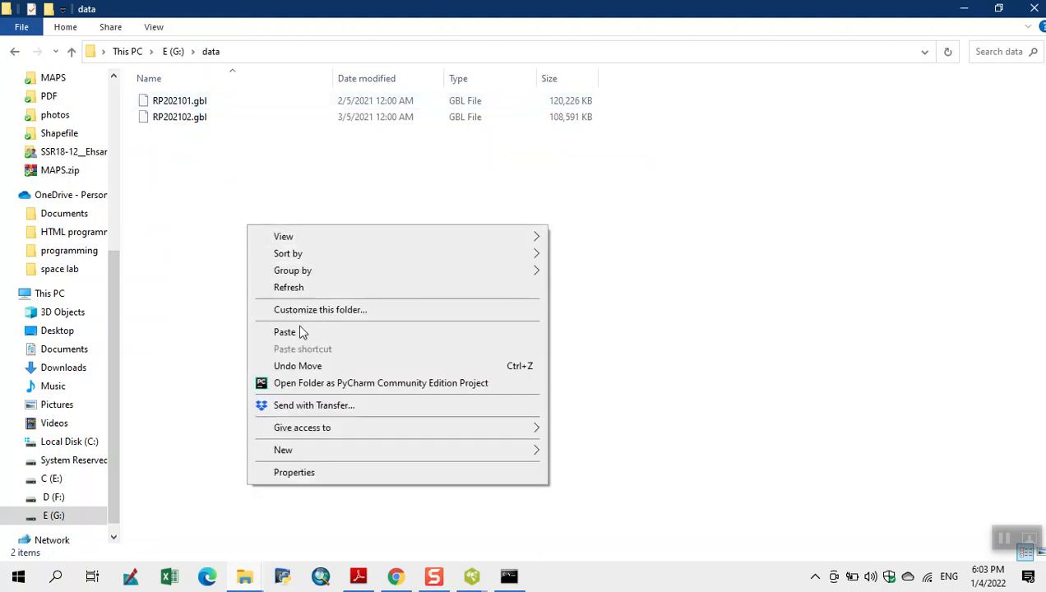
click(285, 331)
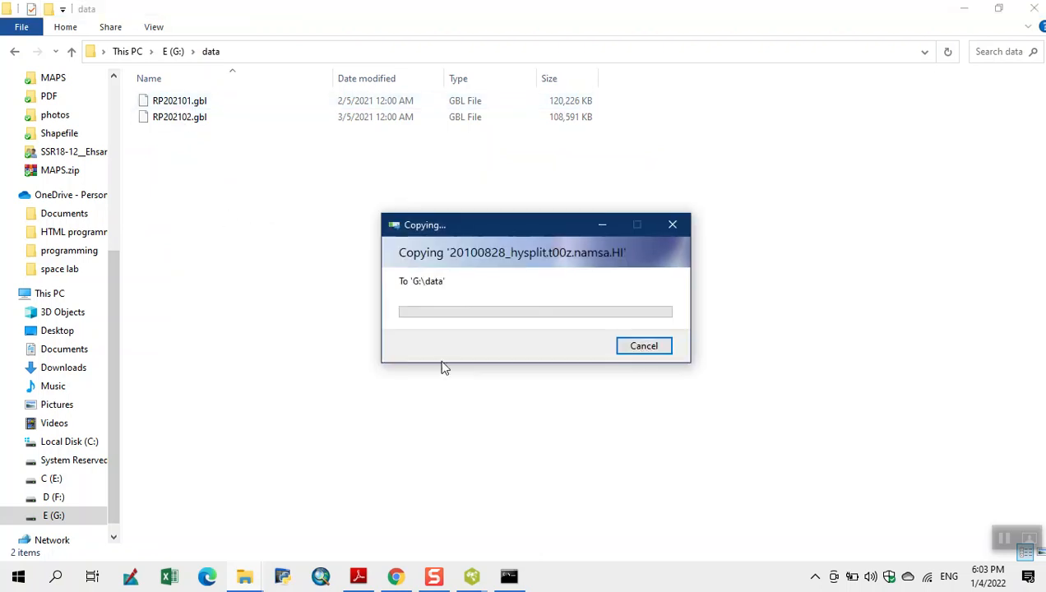
mouse_move(519, 456)
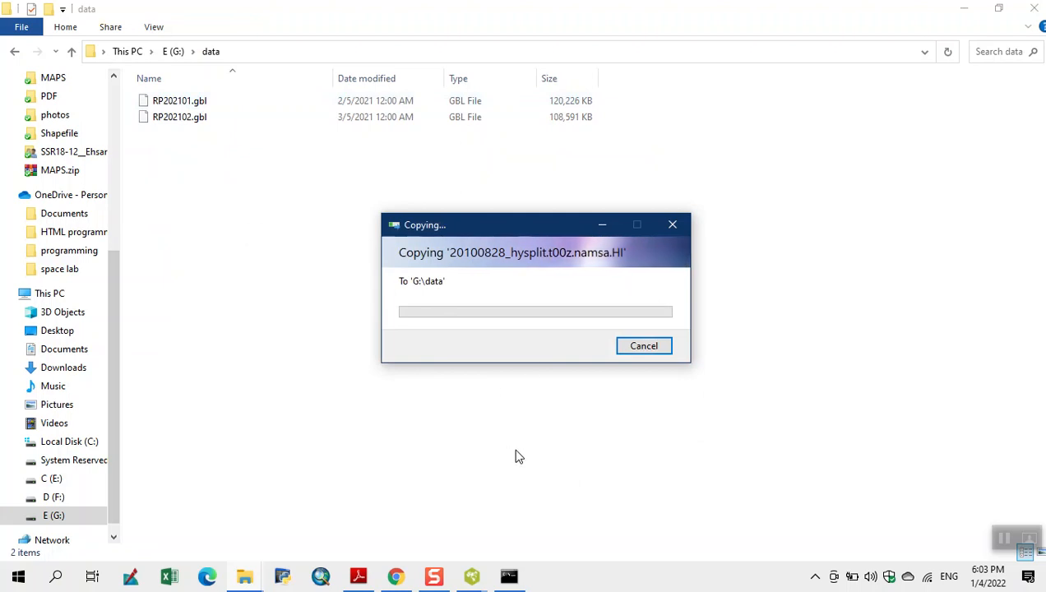
mouse_move(802, 403)
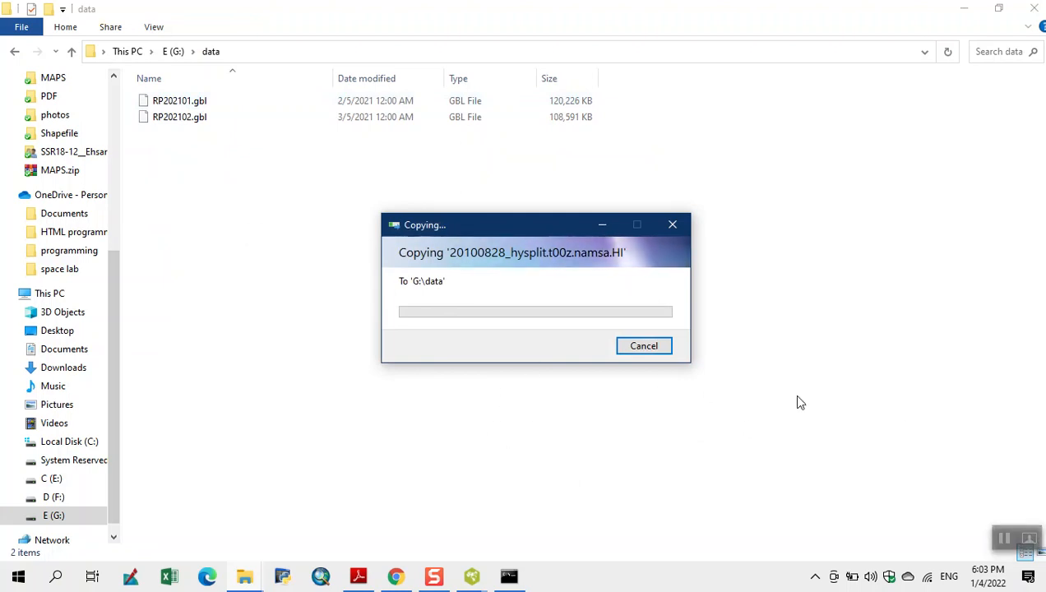